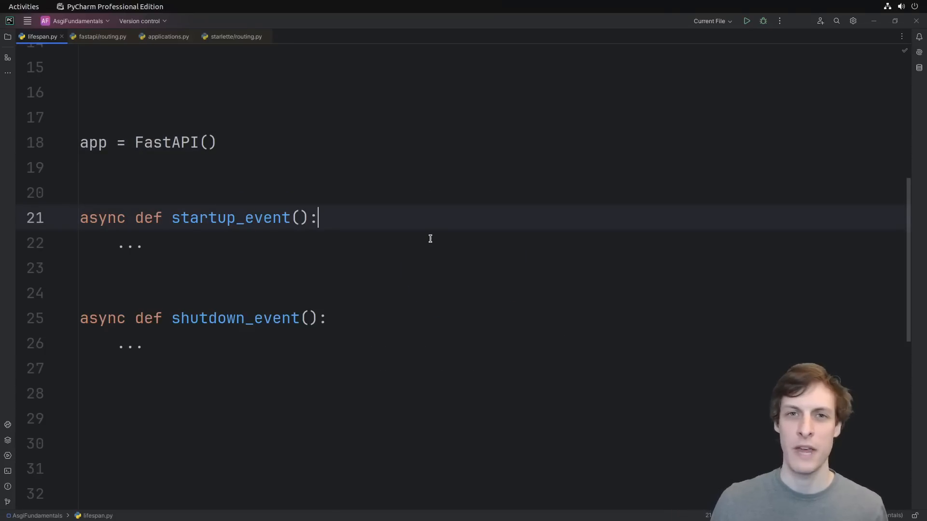
pyautogui.moveTo(424, 219)
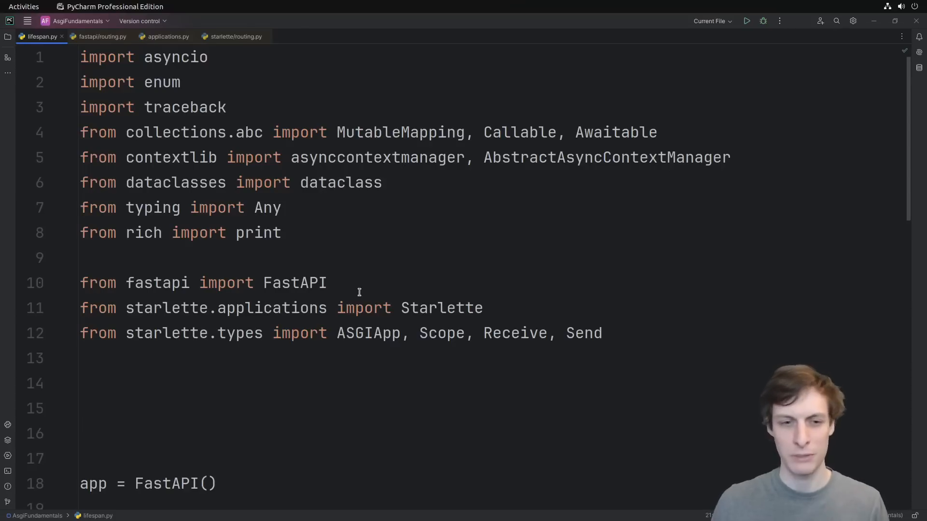
# Step: Navigate from the FastAPI import down to the startup and shutdown handlers
pyautogui.tripleClick(202, 283)
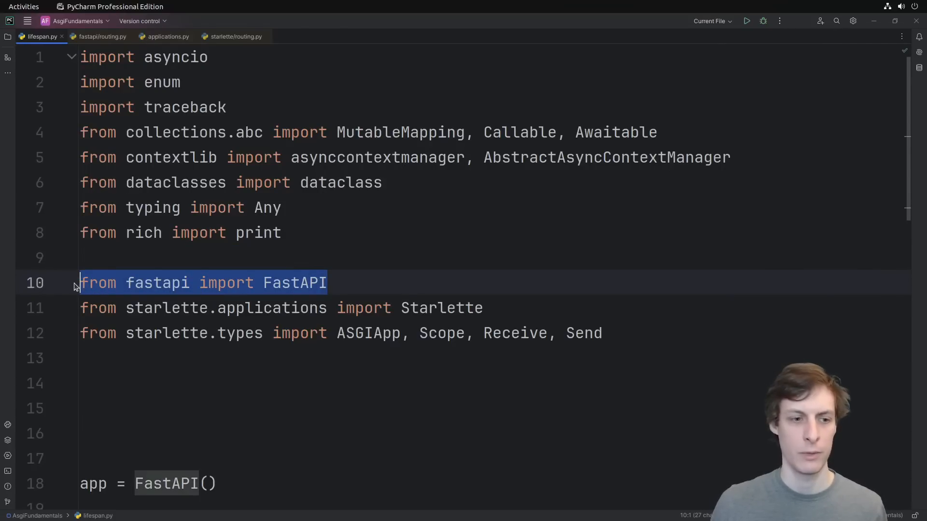
pyautogui.scroll(-3)
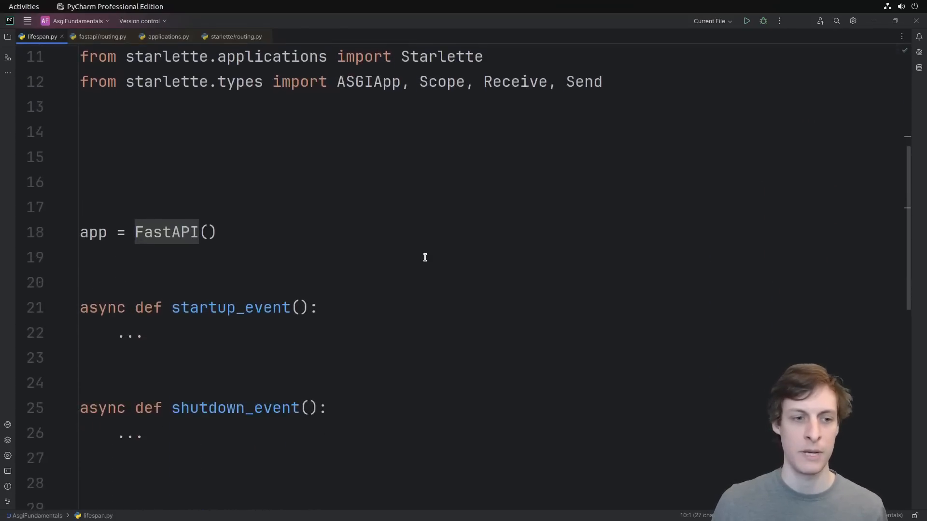
pyautogui.scroll(-3)
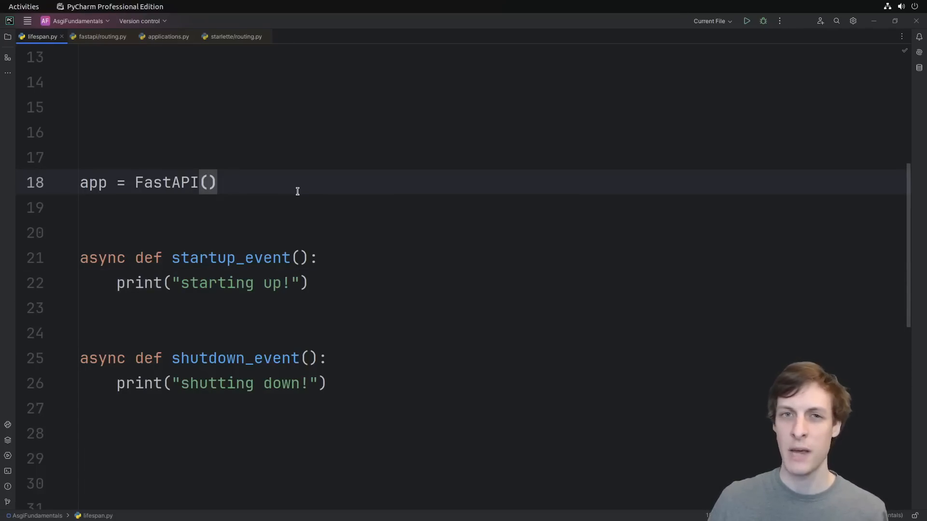
# Step: Position the caret at the FastAPI call and then on the startup handler definition
pyautogui.click(205, 183)
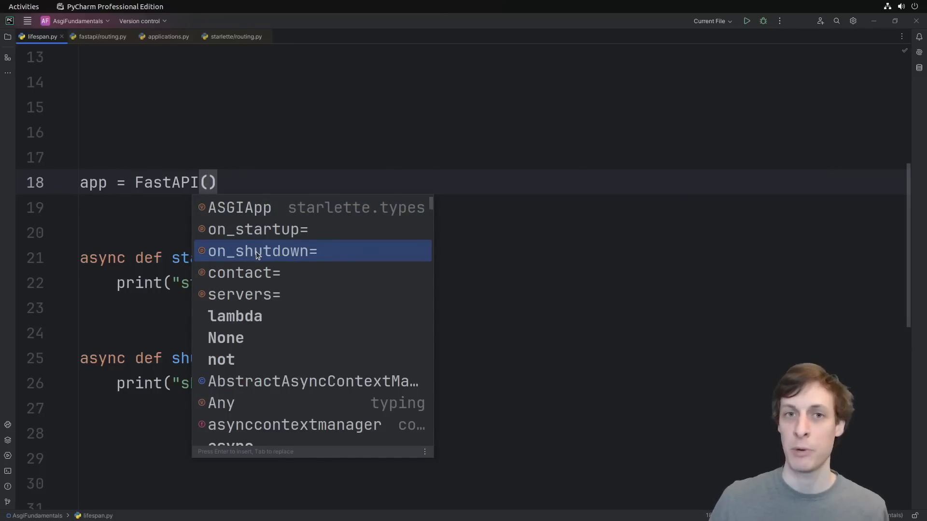
pyautogui.press('Escape')
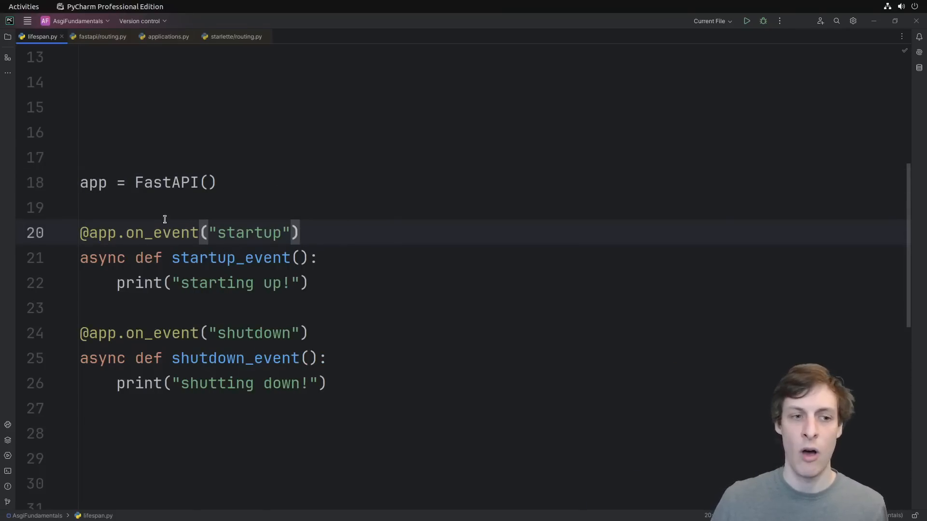
pyautogui.moveTo(324, 237)
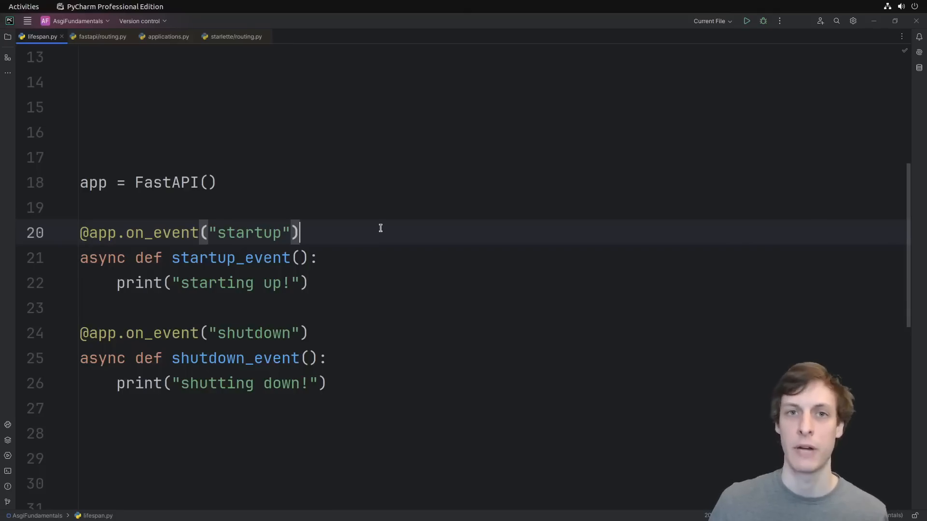
pyautogui.moveTo(385, 233)
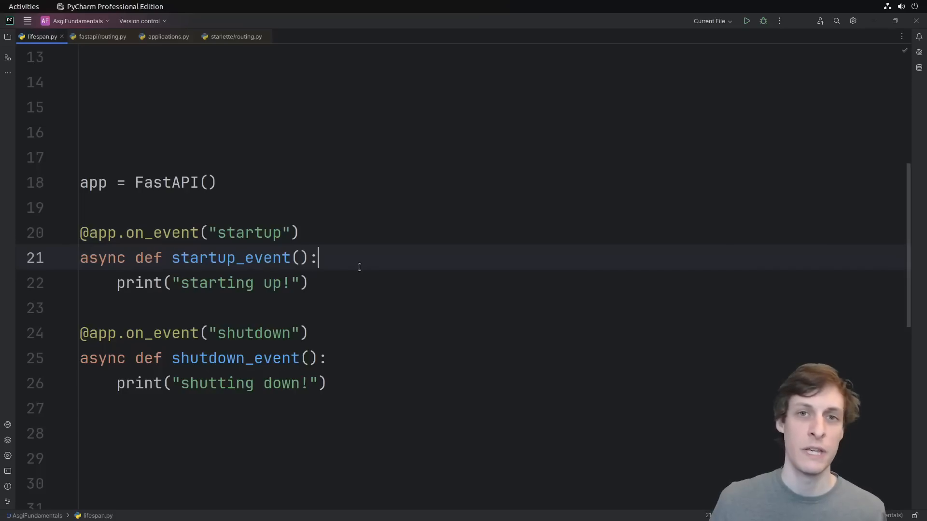
pyautogui.moveTo(351, 263)
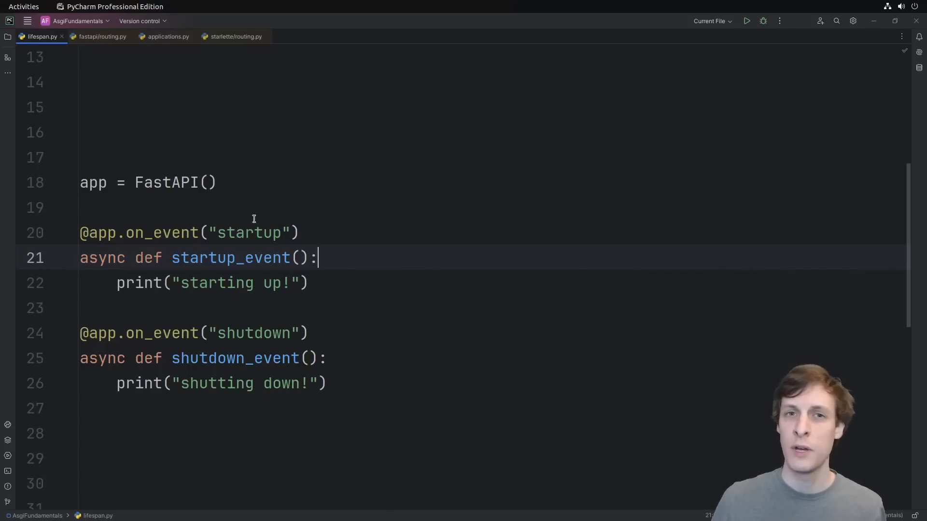
pyautogui.moveTo(401, 264)
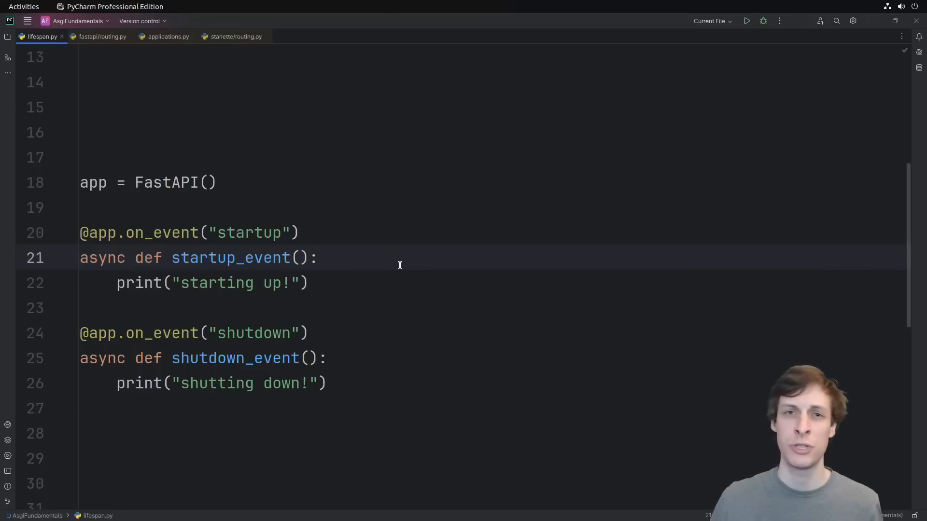
pyautogui.click(318, 258)
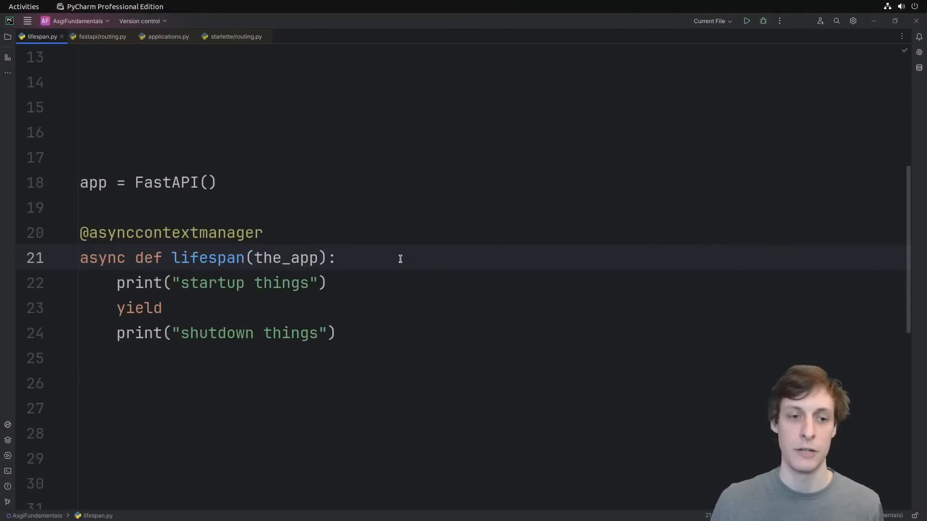
pyautogui.moveTo(400, 275)
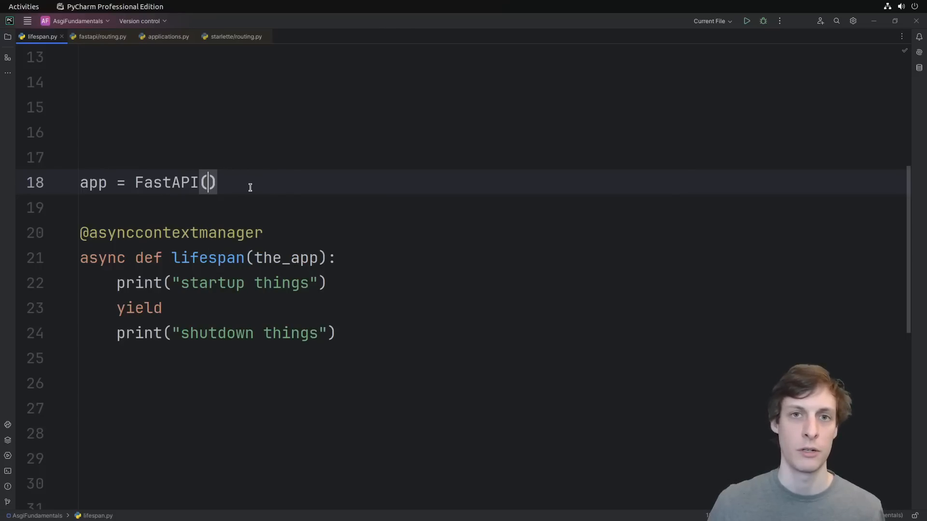
# Step: Pass lifespan=lifespan into the FastAPI() constructor
pyautogui.write('lifespan=lifespan')
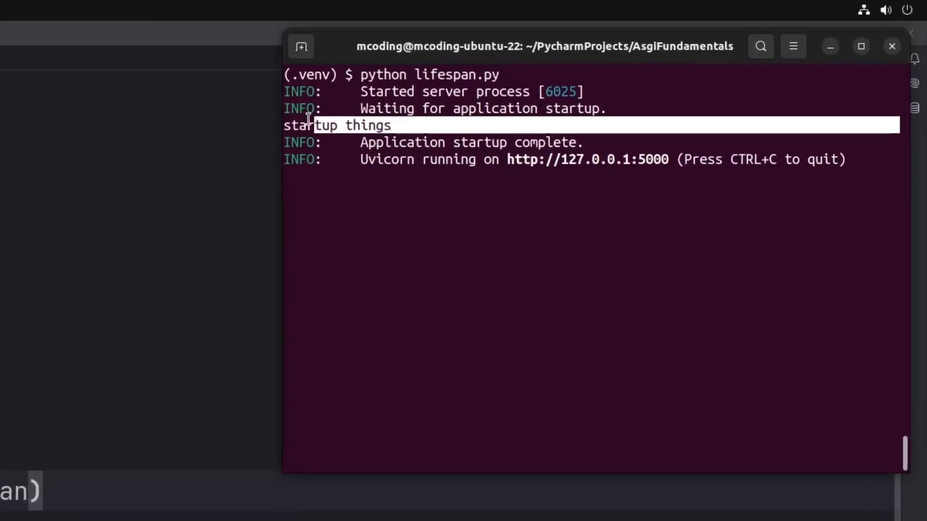
# Step: Stop the running Uvicorn server with Ctrl+C after the startup message prints
pyautogui.press('ctrl+c')
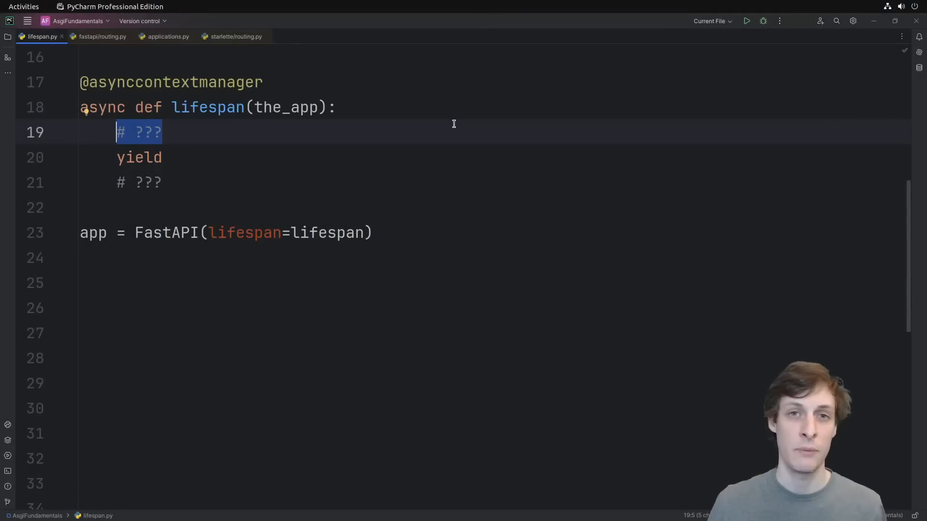
# Step: Write startup code: logger.info, init_db, read_dynamic_settings and sanity_check_settings on the_app
pyautogui.write('logger.info("Starting up...")')
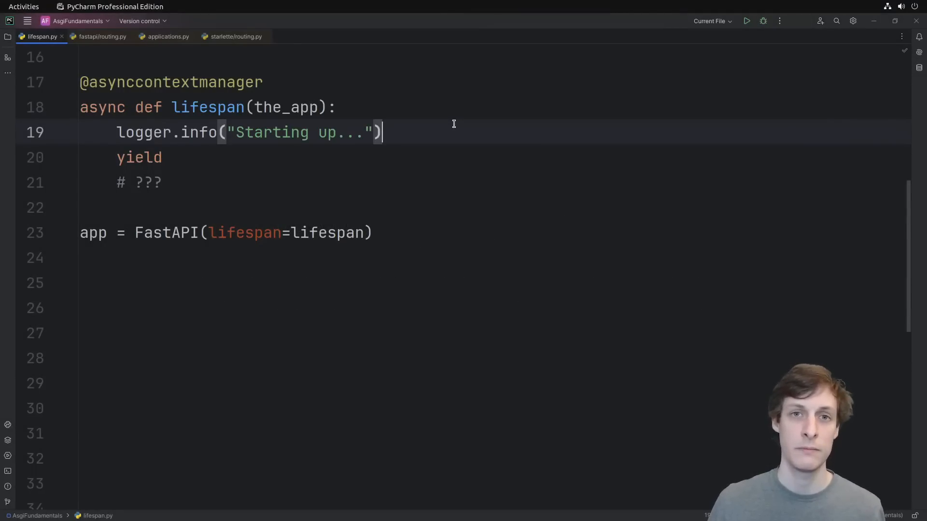
pyautogui.write('the_app.db = await init_db()')
pyautogui.write('the_app.redis_client = await init_redis(')
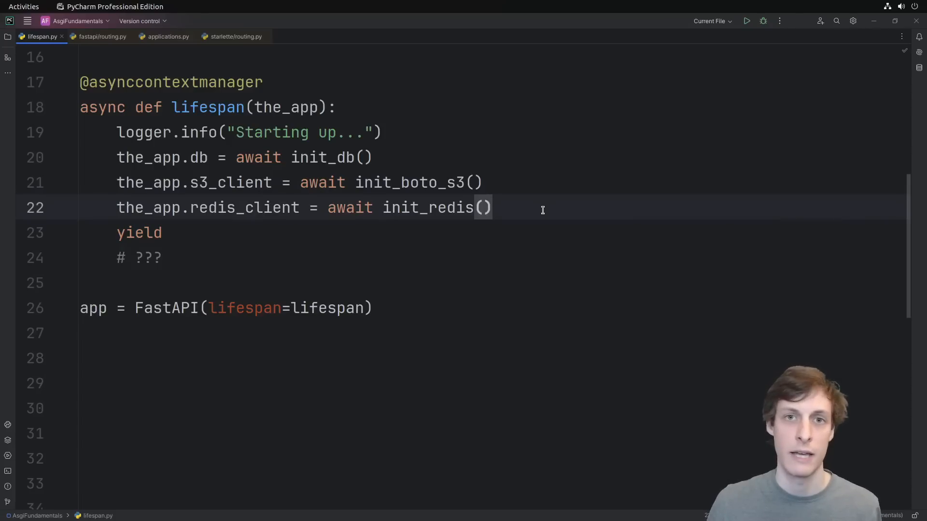
pyautogui.write('the_app.settings.dynamic = await read_dynamic_settings(the_app.db)')
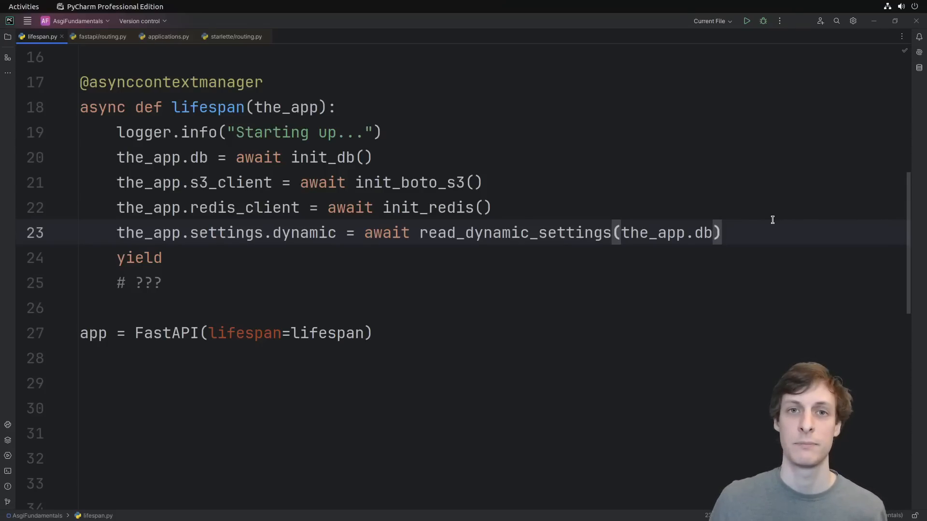
pyautogui.write('the_app.sanity_check_settings()')
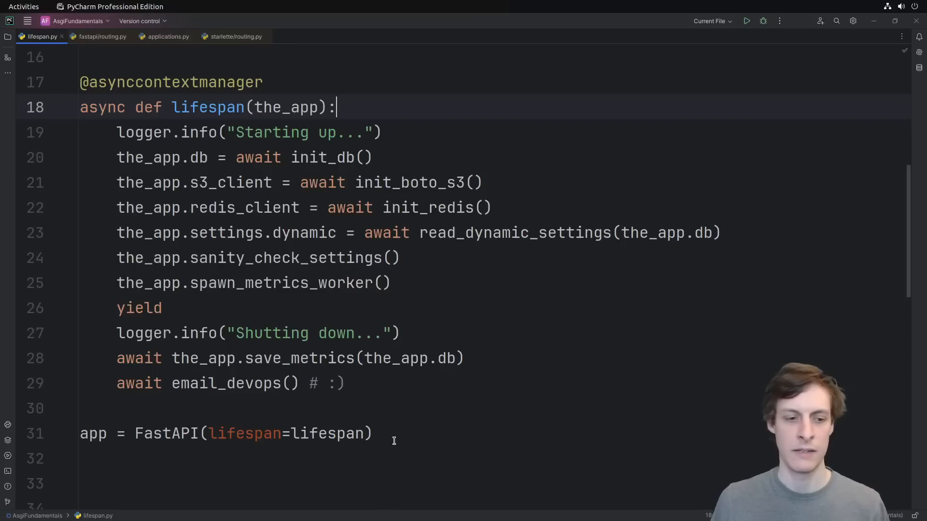
pyautogui.doubleClick(167, 433)
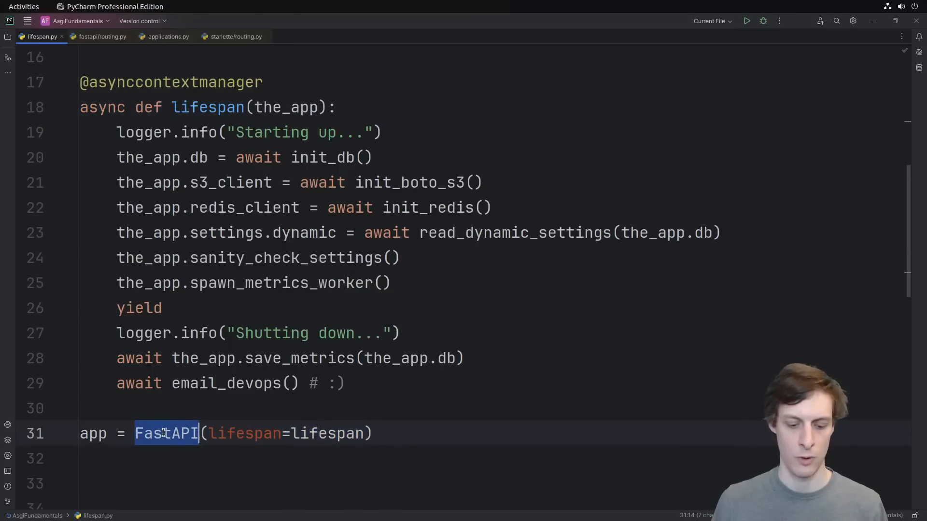
pyautogui.write('Starlette')
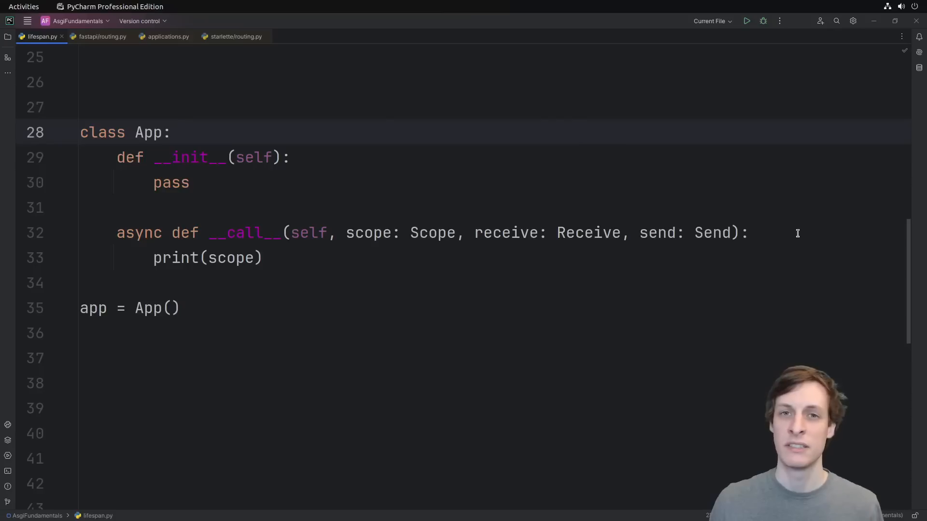
pyautogui.moveTo(401, 157)
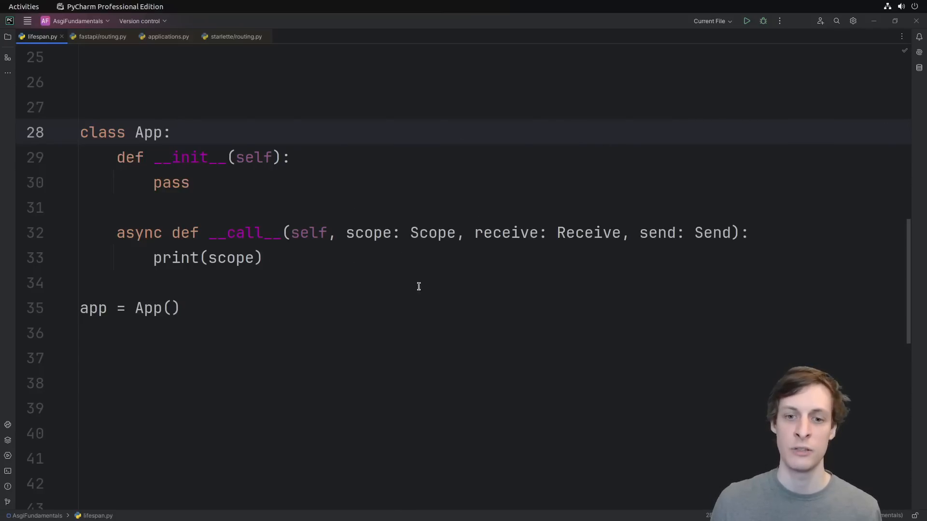
pyautogui.moveTo(489, 257)
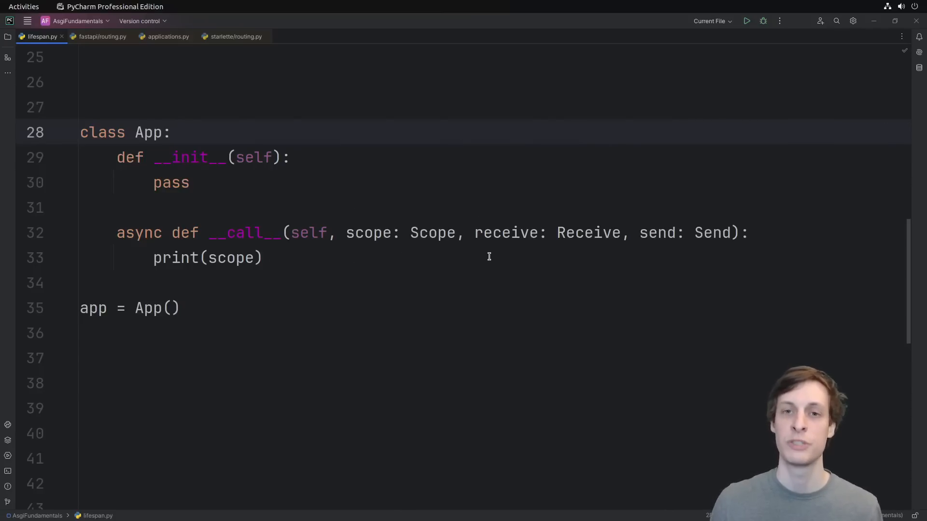
pyautogui.moveTo(669, 270)
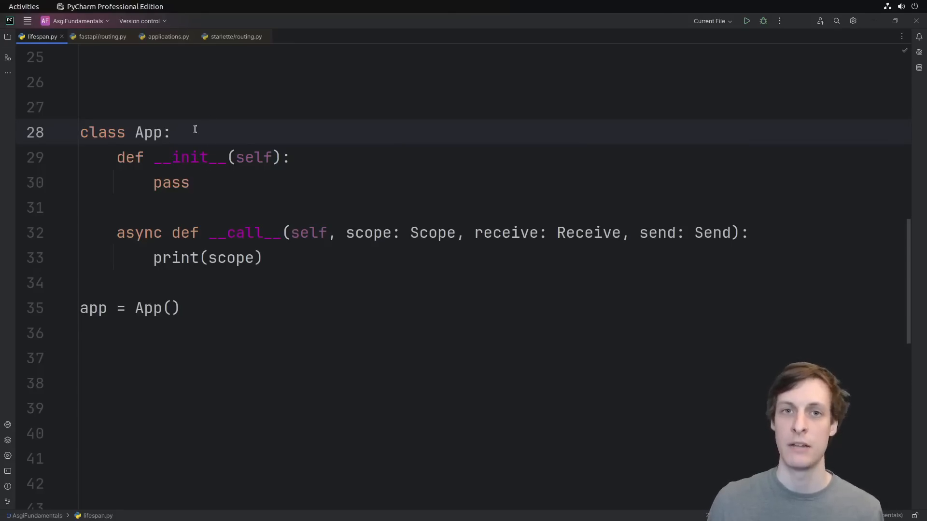
pyautogui.moveTo(253, 288)
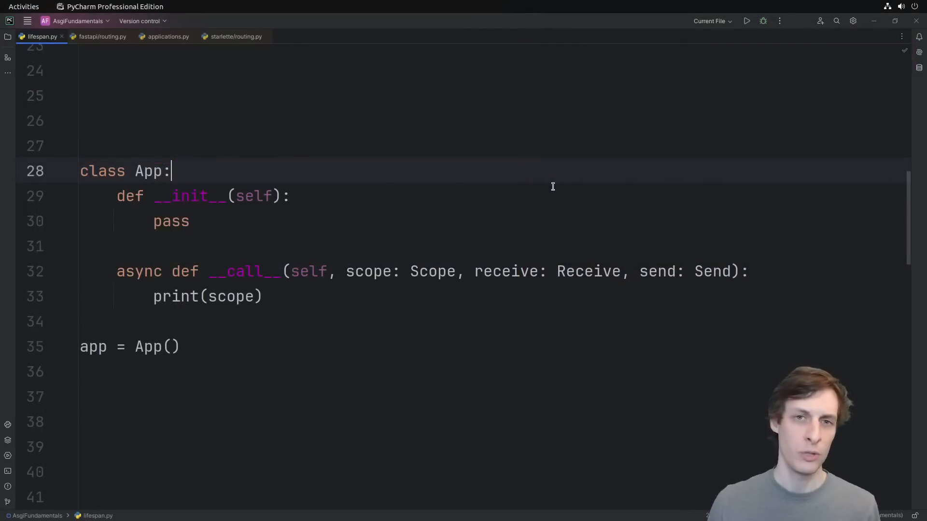
# Step: Scroll to the AsgiEventType enum and land on the LIFESPAN_STARTUP_FAILED line
pyautogui.scroll(-3)
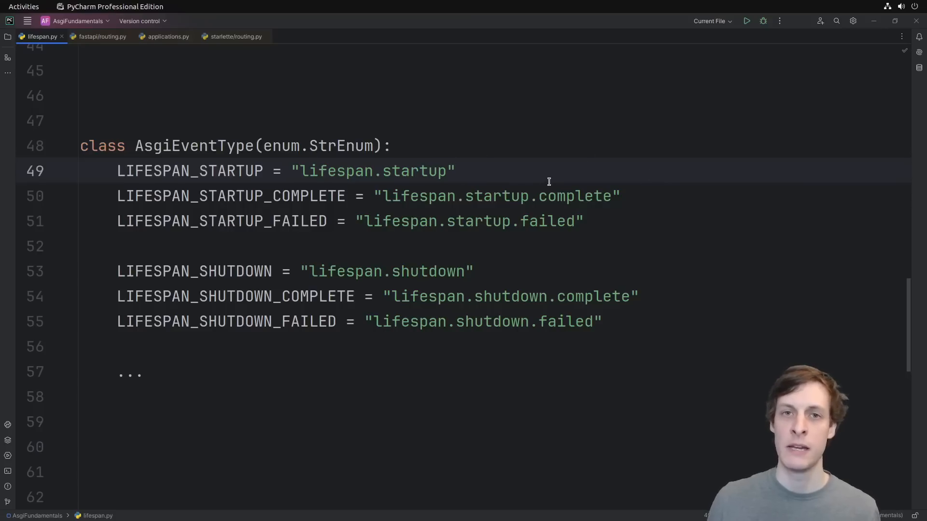
pyautogui.moveTo(691, 172)
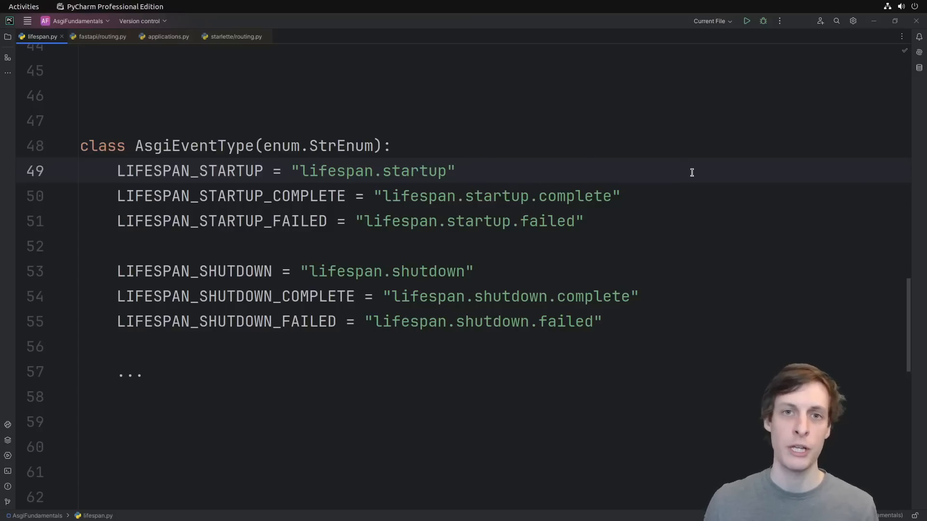
pyautogui.click(455, 170)
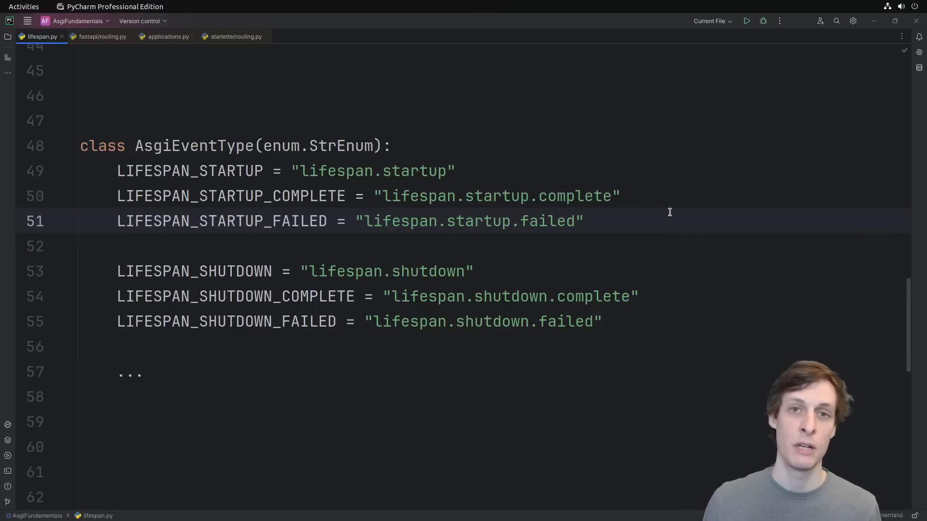
pyautogui.moveTo(665, 217)
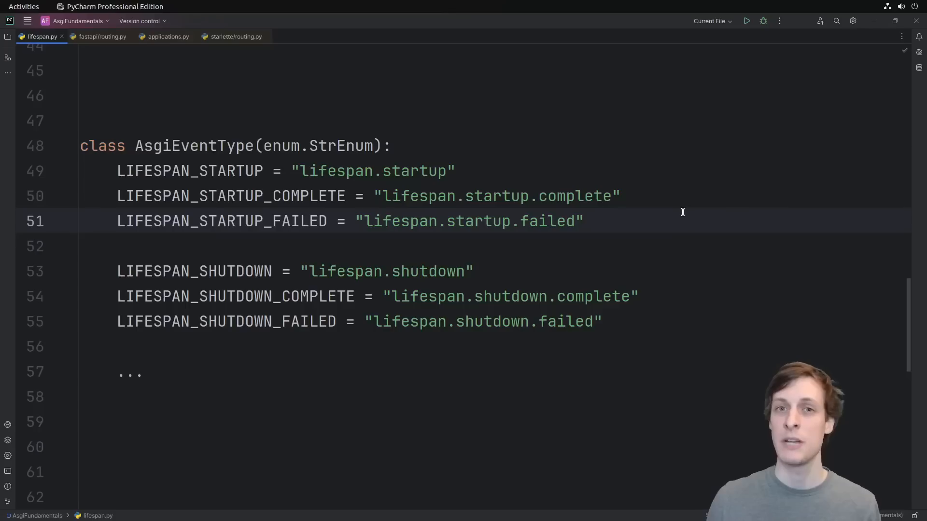
pyautogui.moveTo(678, 217)
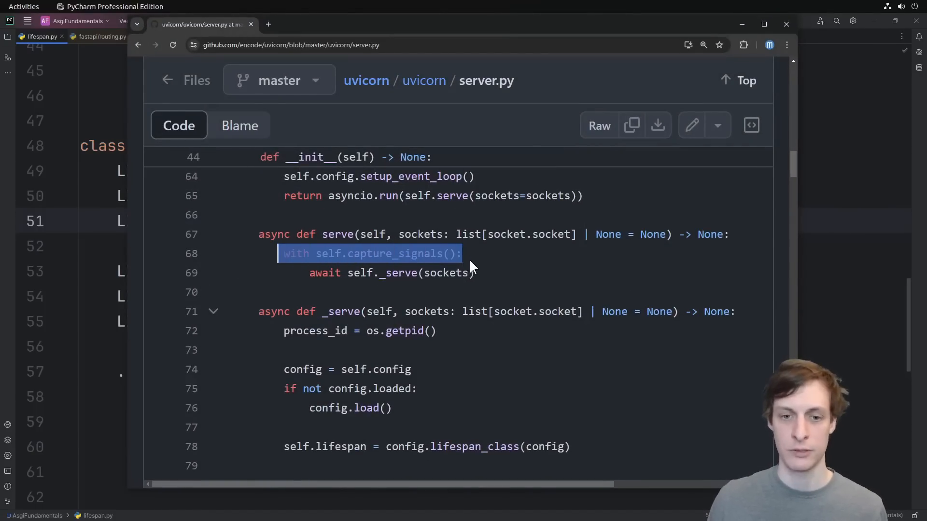
# Step: Clear the highlight on the capture_signals line in uvicorn's server.py
pyautogui.click(464, 254)
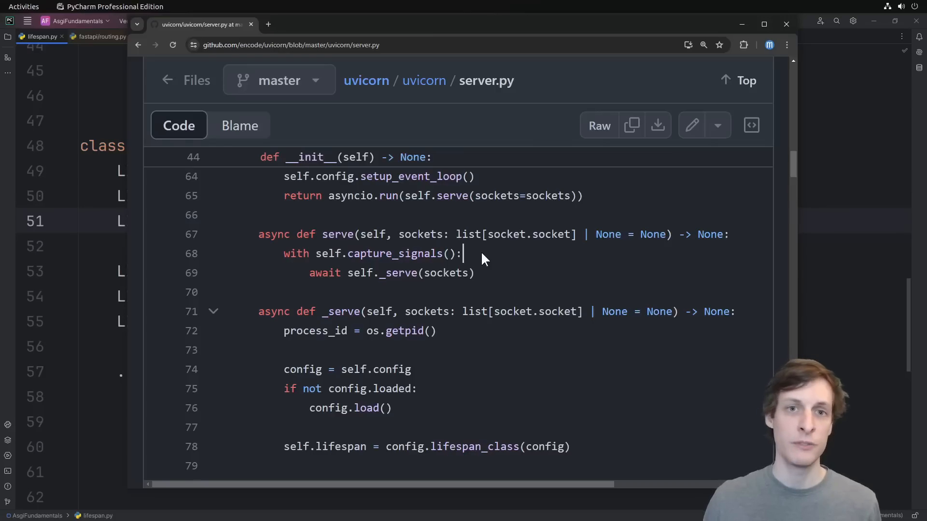
pyautogui.moveTo(505, 257)
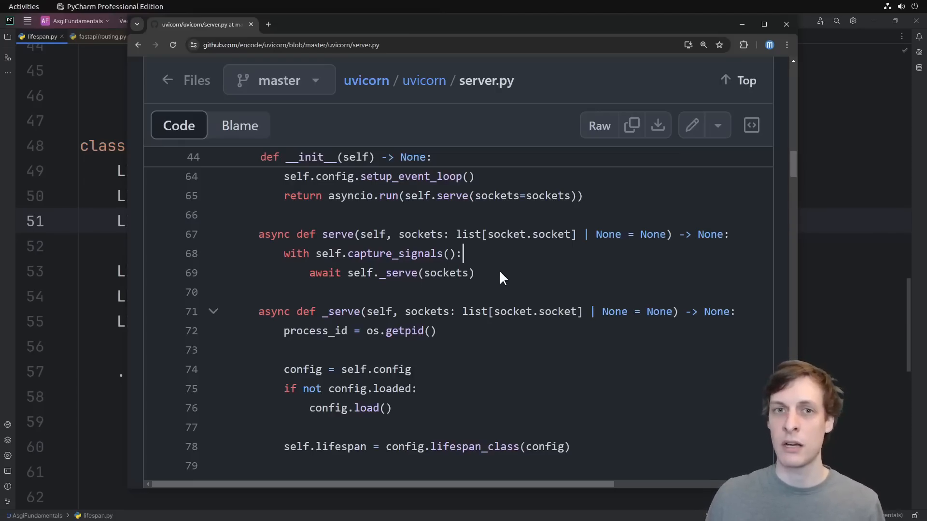
pyautogui.moveTo(742, 24)
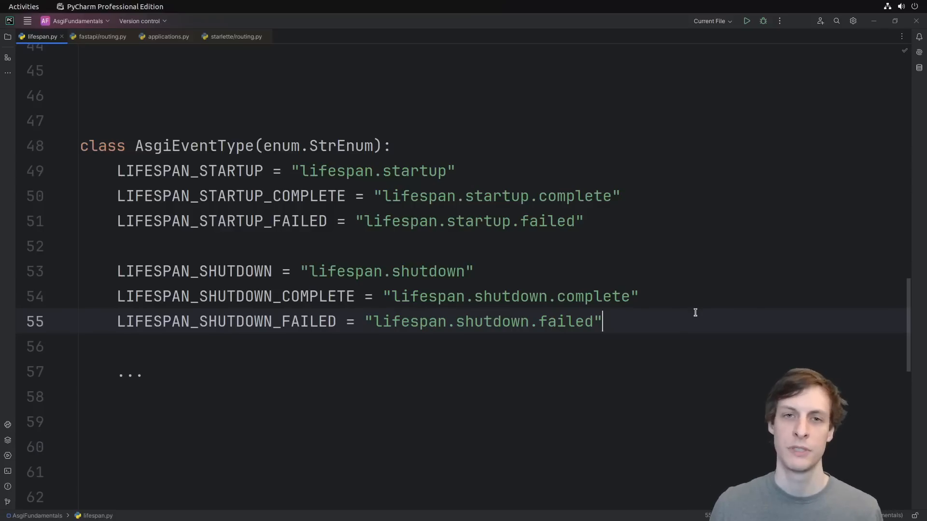
# Step: Scroll up to the App class's __init__ and __call__ methods
pyautogui.scroll(3)
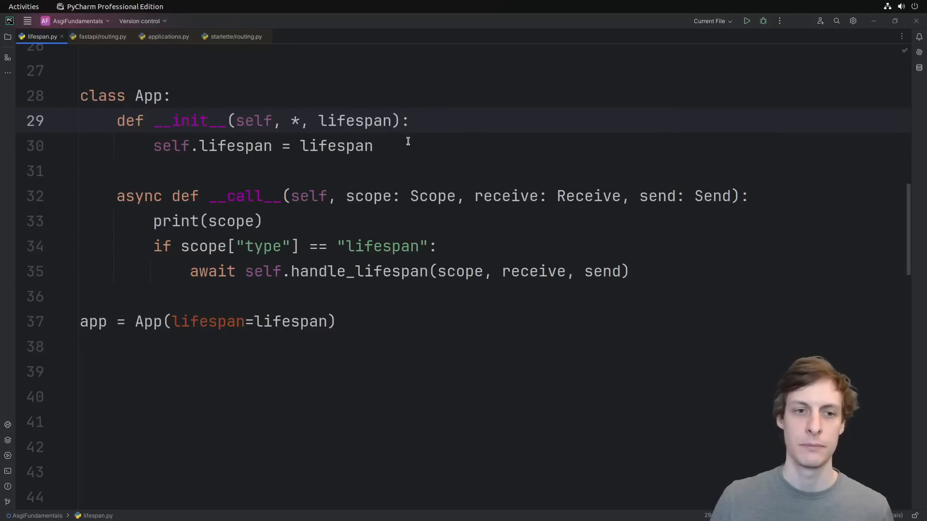
# Step: Select the line where the handle_lifespan method will be written
pyautogui.moveTo(245, 271); pyautogui.dragTo(630, 271)
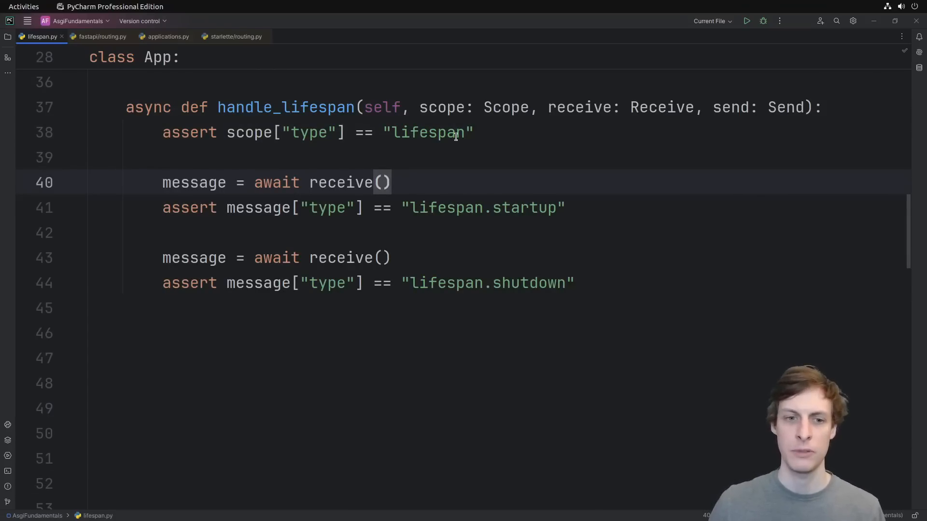
pyautogui.moveTo(598, 200)
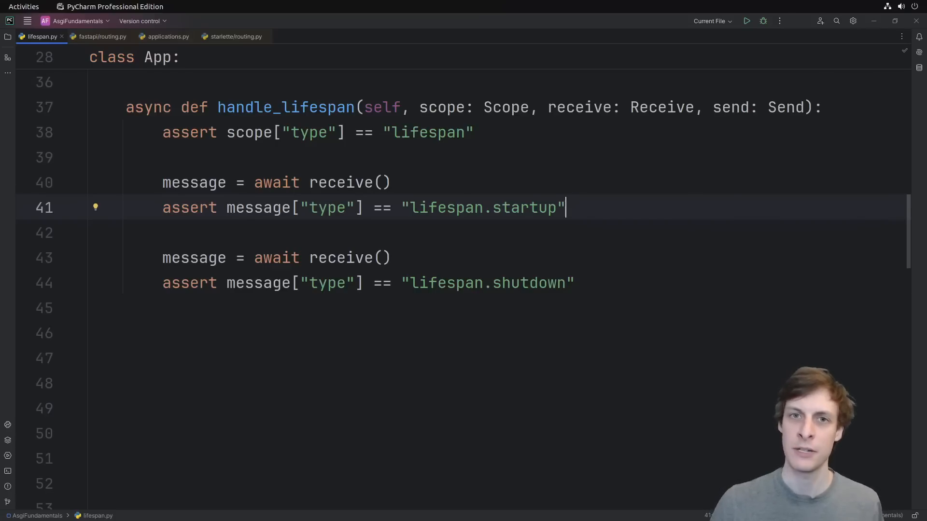
# Step: Wrap the shutdown wait in async with self.lifespan(self) and send lifespan.shutdown.complete afterward
pyautogui.press('Enter')
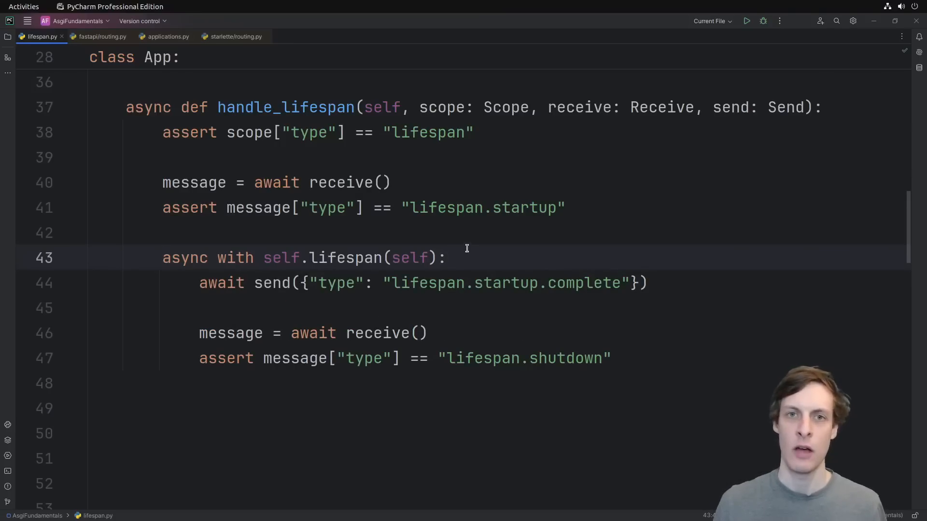
pyautogui.moveTo(312, 248)
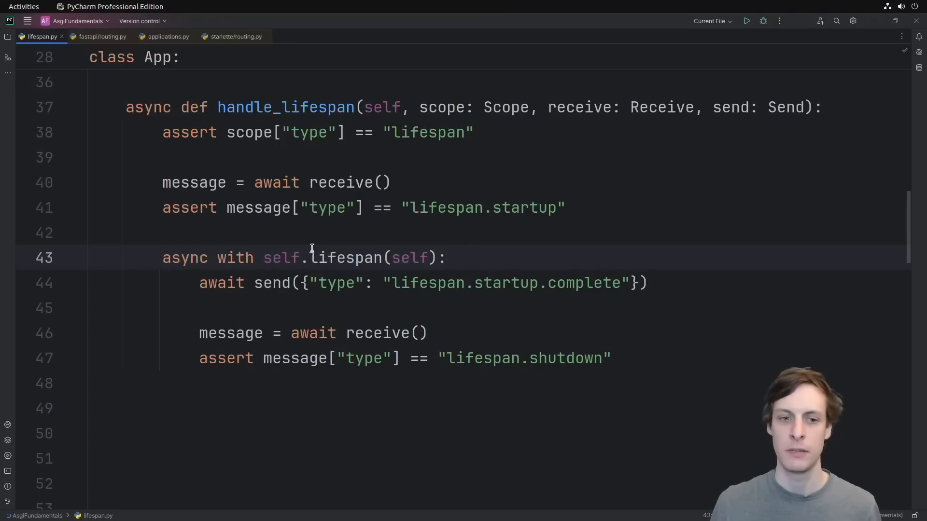
pyautogui.doubleClick(409, 258)
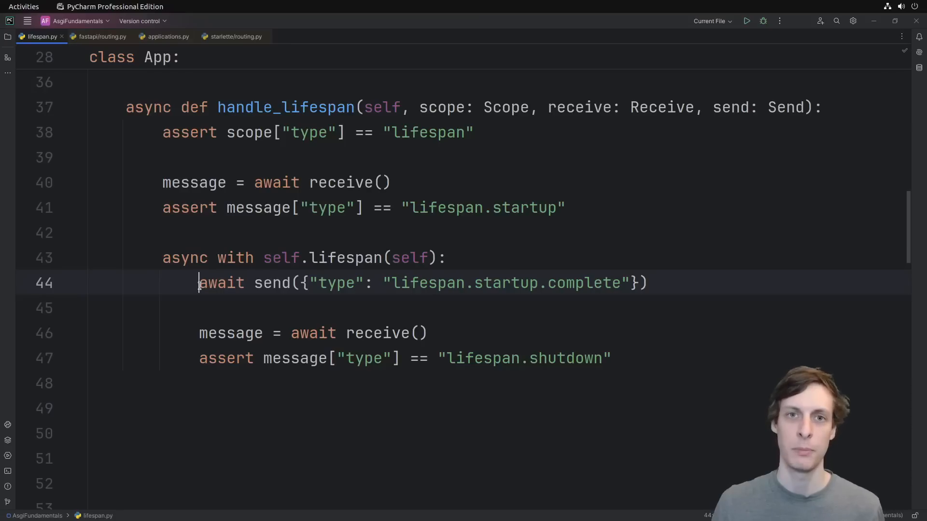
pyautogui.moveTo(198, 283); pyautogui.dragTo(602, 283)
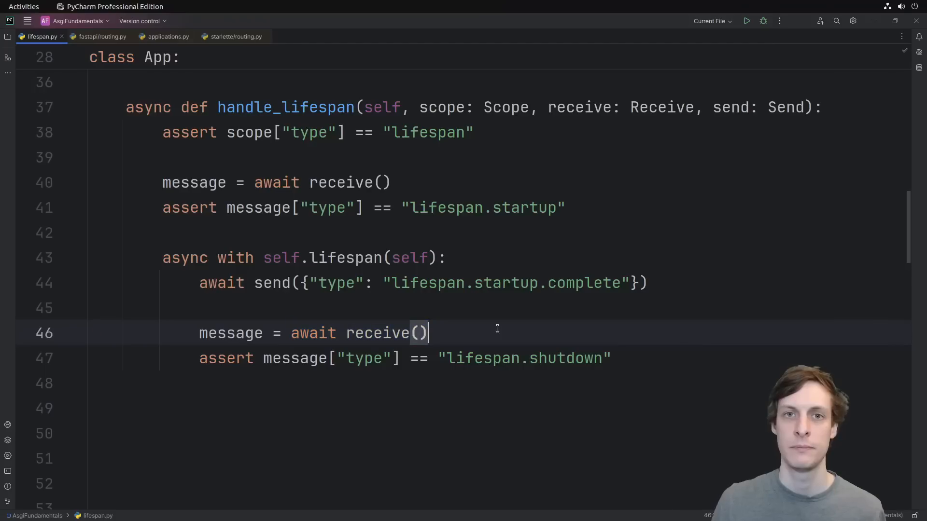
pyautogui.write('await send({"type": "lifespan.shutdown.complete"})')
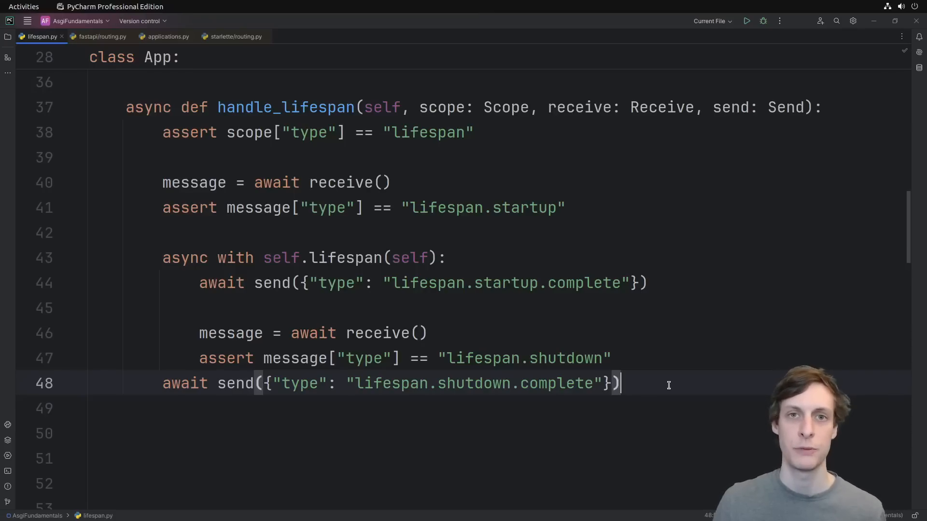
pyautogui.moveTo(682, 405)
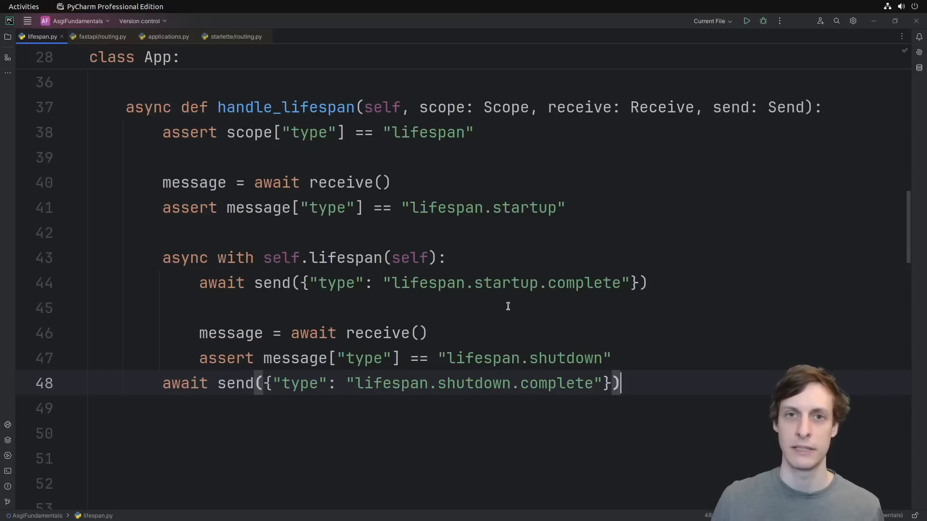
# Step: Add 'try:' above the async with block and an event_type line with a '# ???' comment
pyautogui.write('try:')
pyautogui.write('rais')
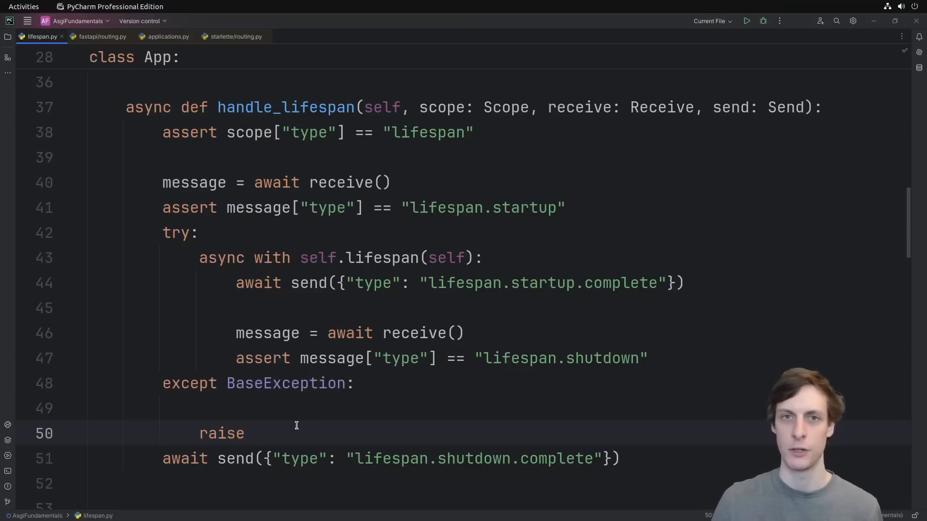
pyautogui.write('event_type = ... # ???')
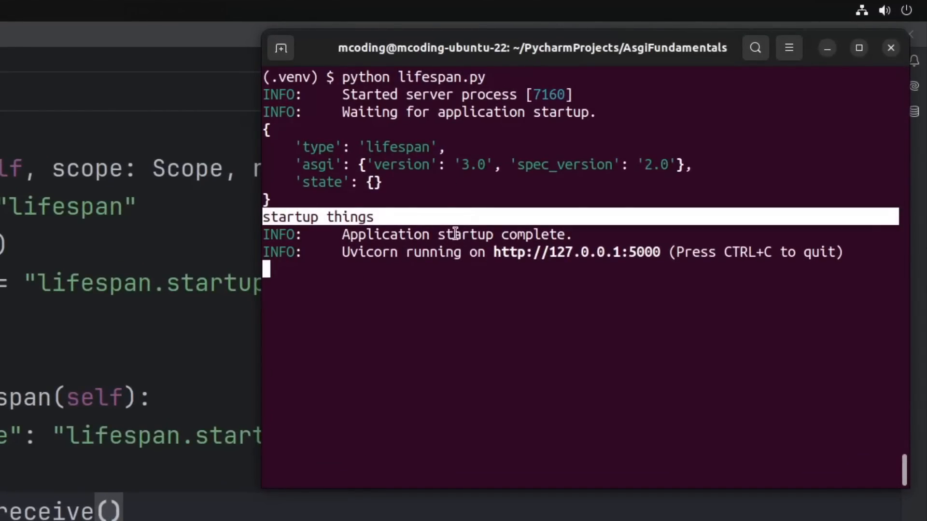
# Step: Stop the running uvicorn server with Ctrl+C and read the shutdown output and CancelledError traceback
pyautogui.press('ctrl+c')
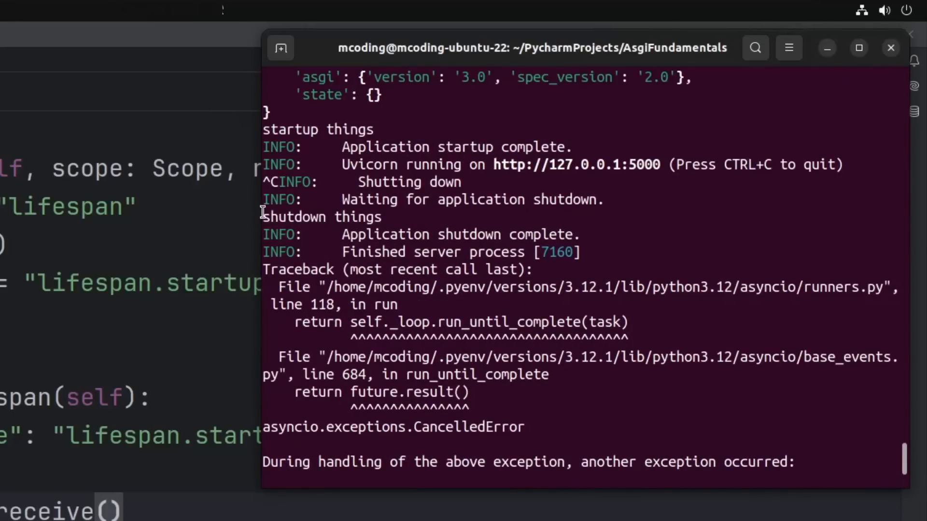
pyautogui.moveTo(412, 215)
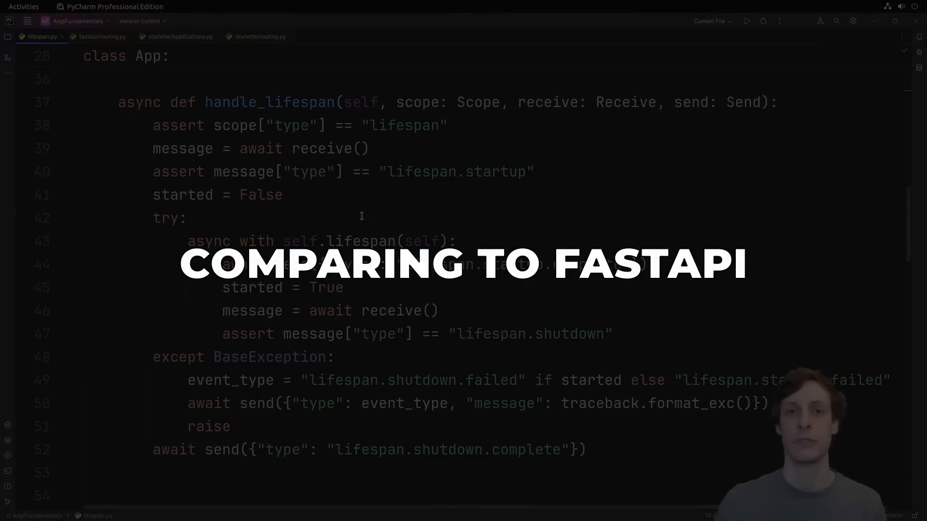
# Step: Switch to starlette/routing.py to view Router.lifespan's started flag and shutdown.failed handling
pyautogui.click(258, 35)
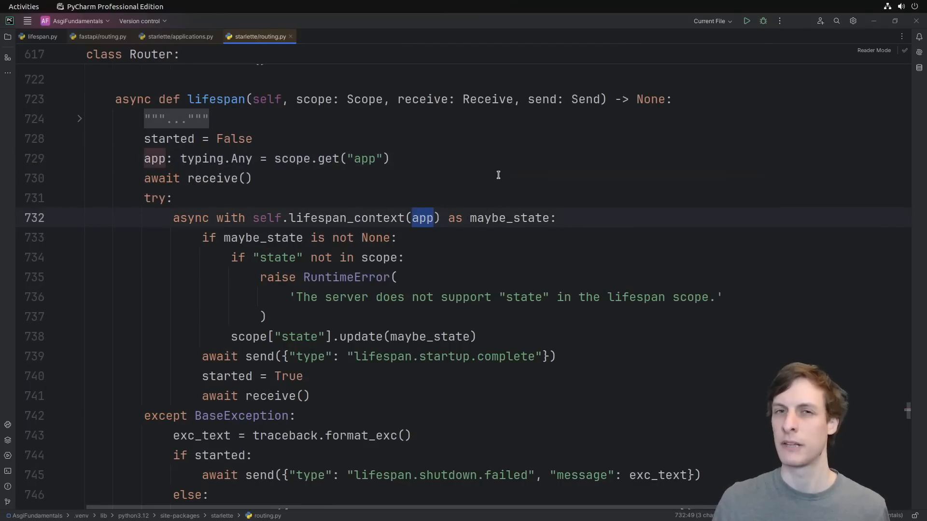
pyautogui.moveTo(454, 147)
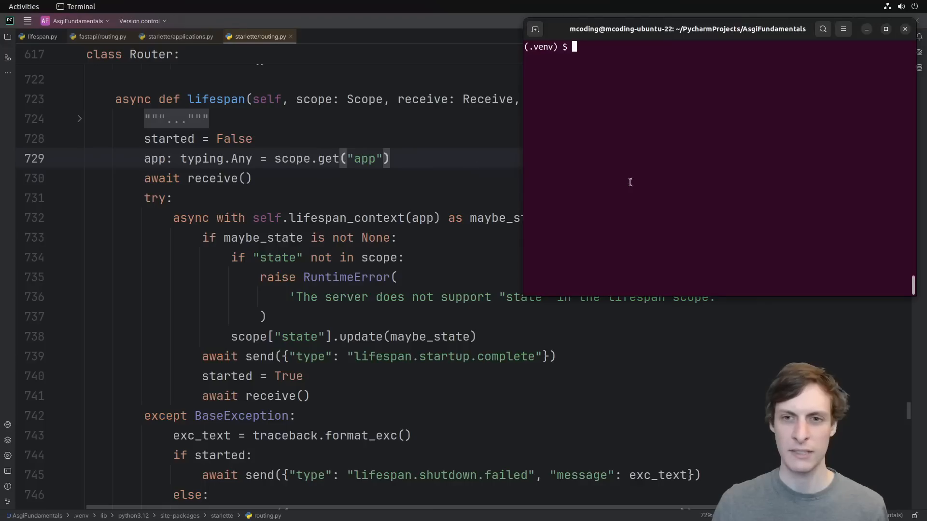
# Step: Run python lifespan.py, then add scope["app"] = self at the top of __call__ and start a line after started = False
pyautogui.write('python lifespan.py')
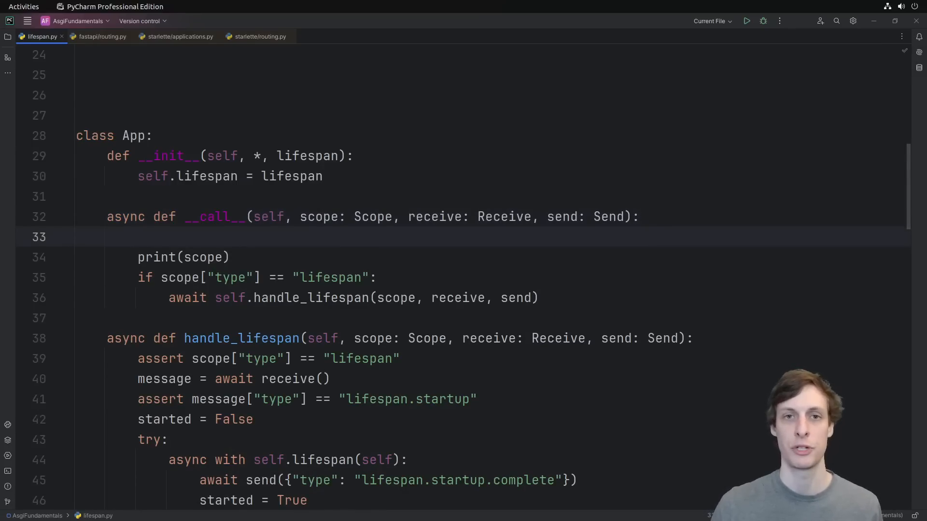
pyautogui.write('scope["app"] = self')
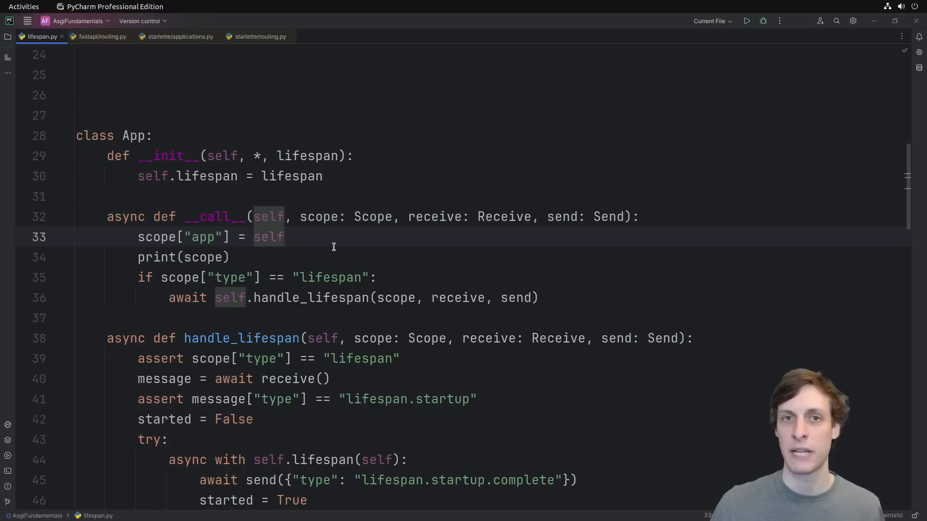
pyautogui.click(284, 237)
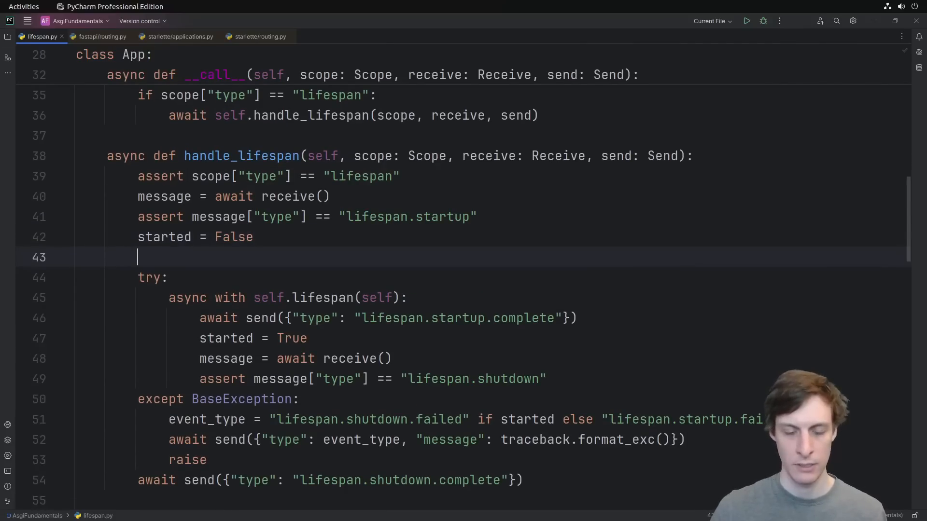
# Step: Add app = scope.get("app"), enter self.lifespan(app) as state, yield 123, then return to Starlette's router code
pyautogui.write('app = scope.get("app')
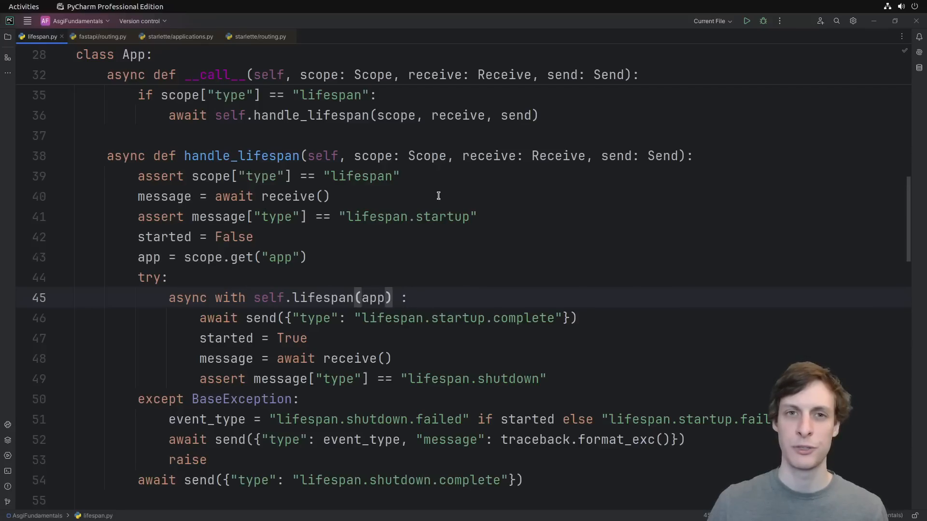
pyautogui.write('as state')
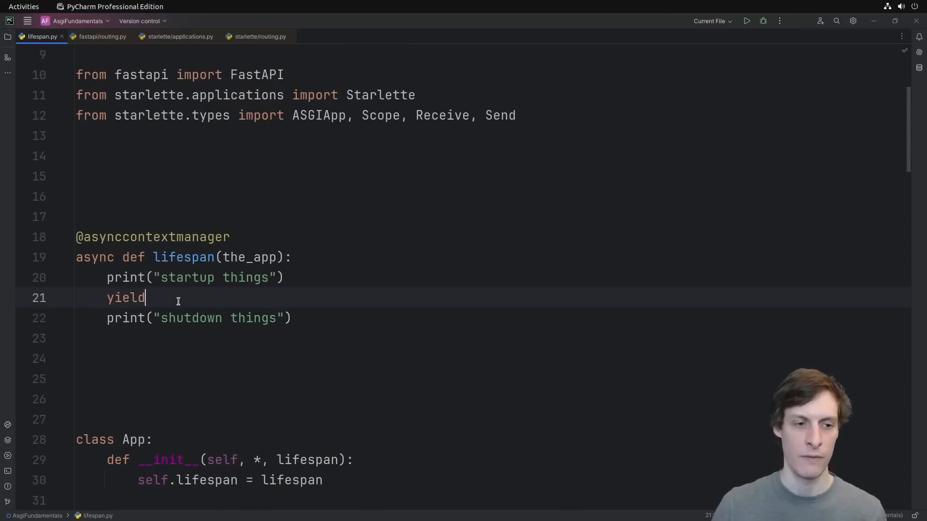
pyautogui.write('123')
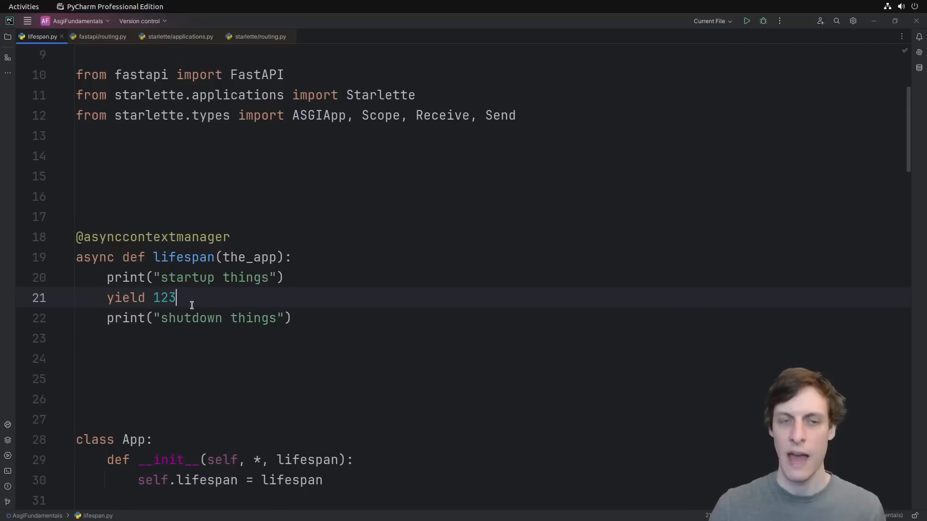
pyautogui.scroll(-3)
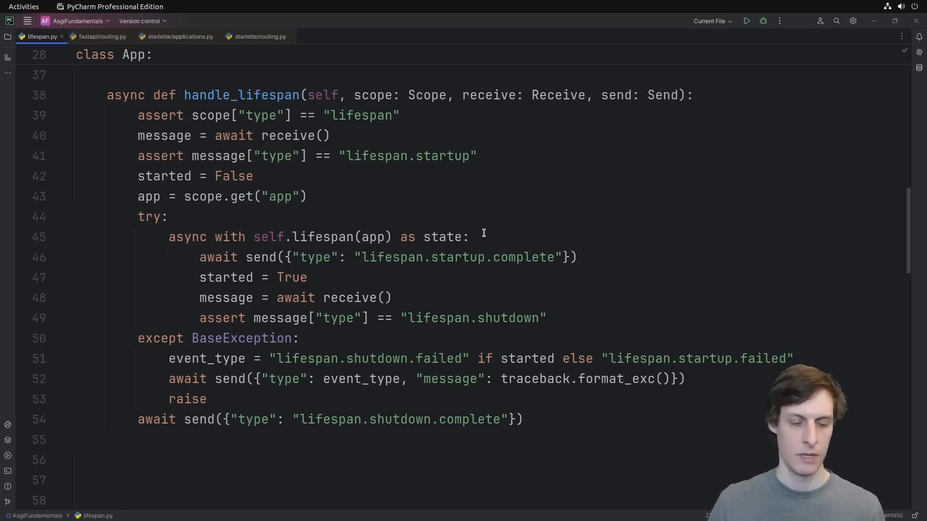
pyautogui.click(259, 36)
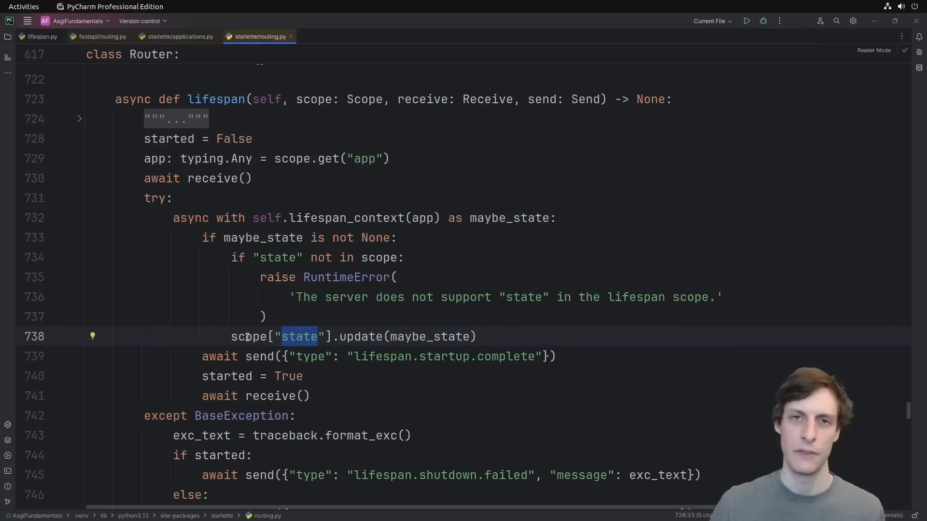
# Step: Switch back to lifespan.py via the Switcher and begin 'if state is not None:' handling the scope
pyautogui.press('ctrl+tab')
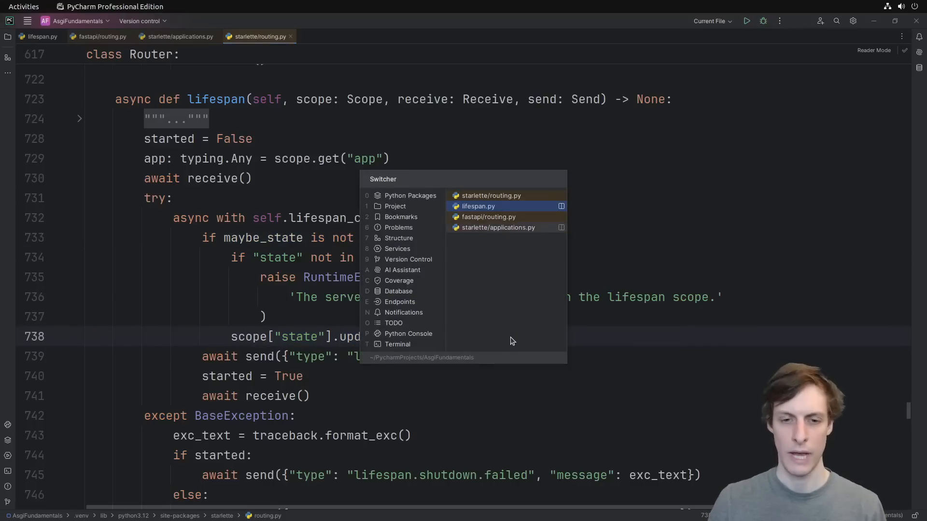
pyautogui.click(478, 206)
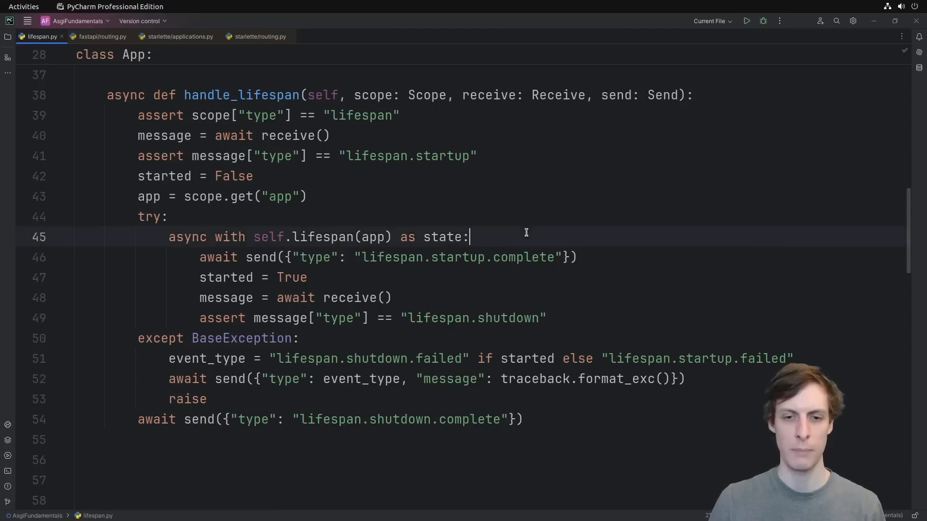
pyautogui.write('if sta')
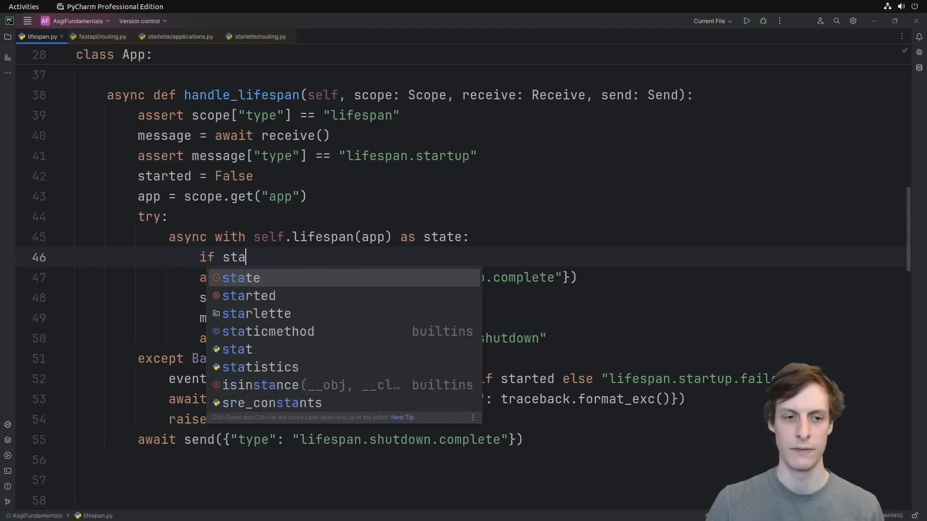
pyautogui.write('te is not None:')
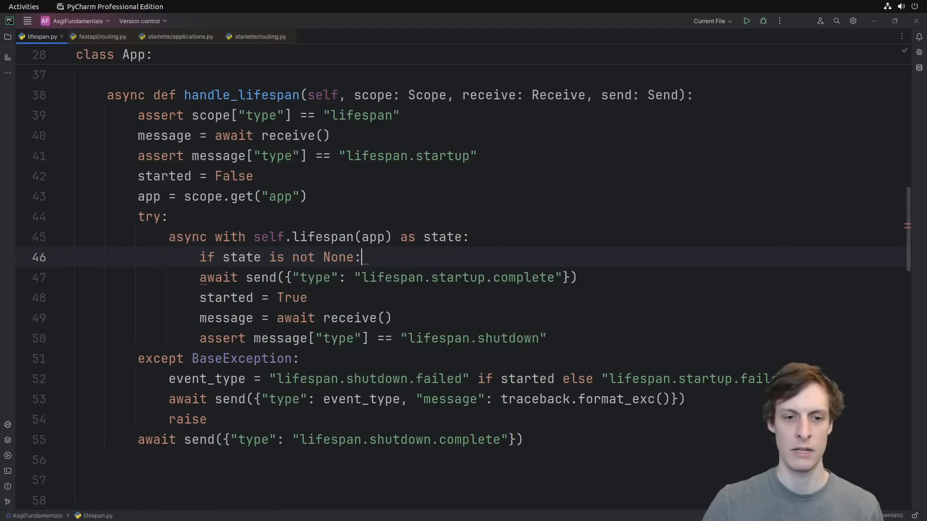
pyautogui.write('sc')
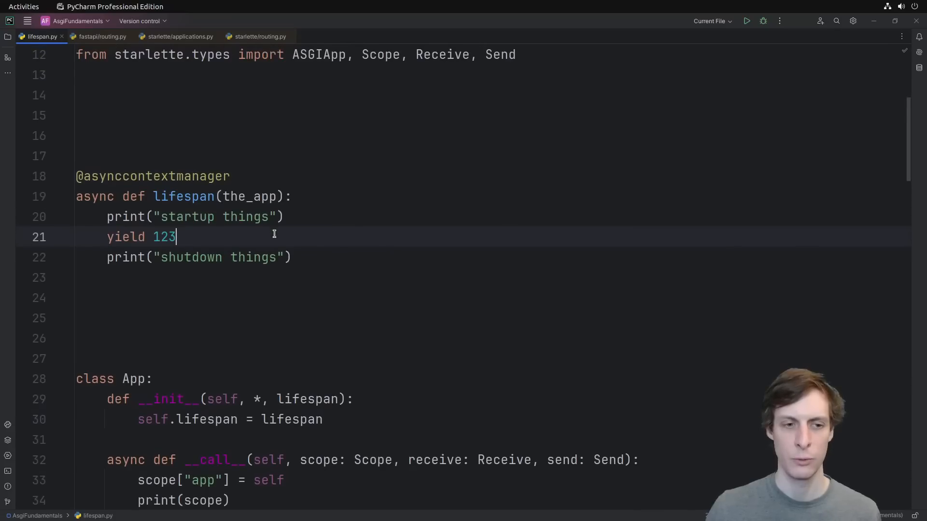
# Step: Make lifespan yield {"machine_id": 42} and select the printed 'state' entry in the server output
pyautogui.write('{"}')
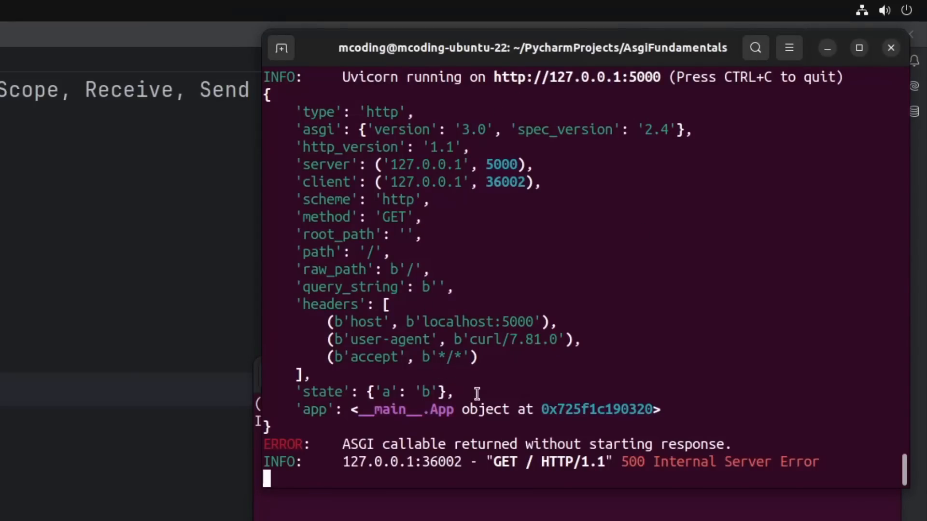
pyautogui.tripleClick(373, 391)
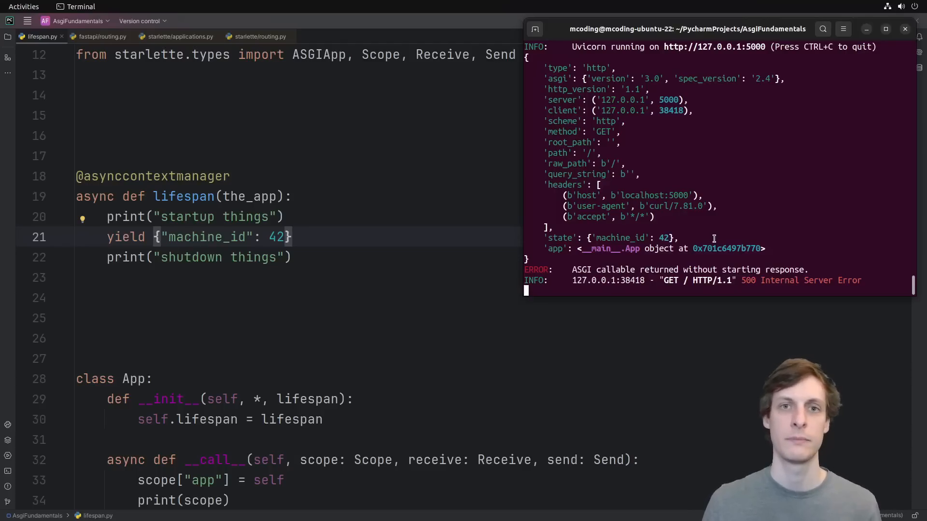
pyautogui.moveTo(777, 247)
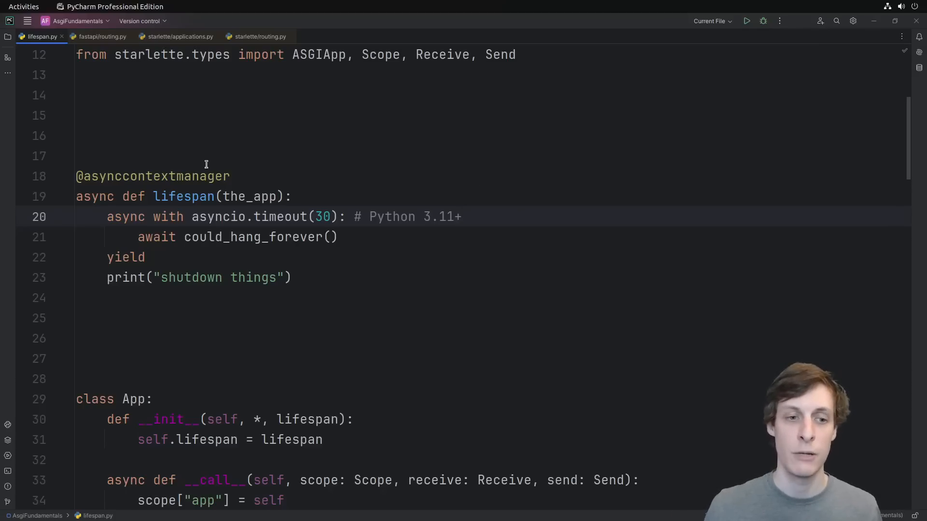
pyautogui.moveTo(267, 231)
pyautogui.write(' or asyncio.wait_for')
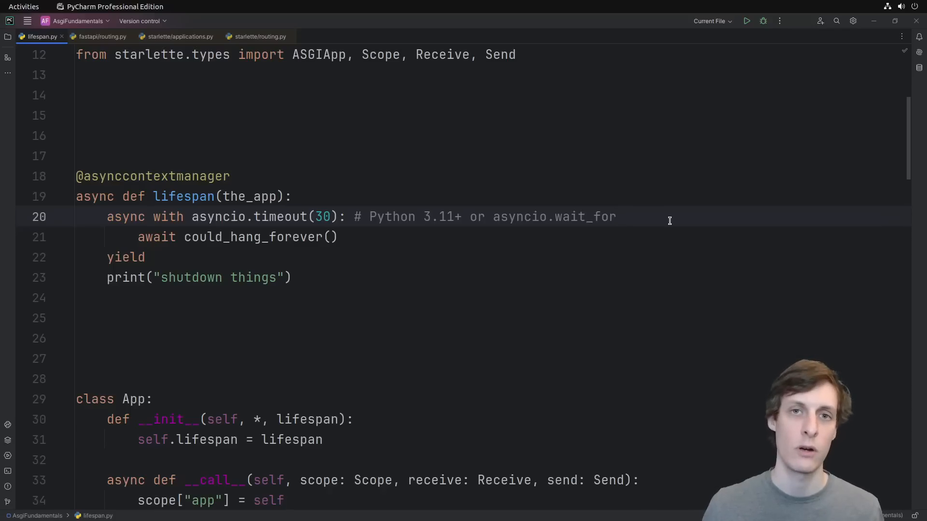
# Step: Wrap the shutdown print in its own async with asyncio.timeout(30) block
pyautogui.write('async with asyncio.timeout(30):')
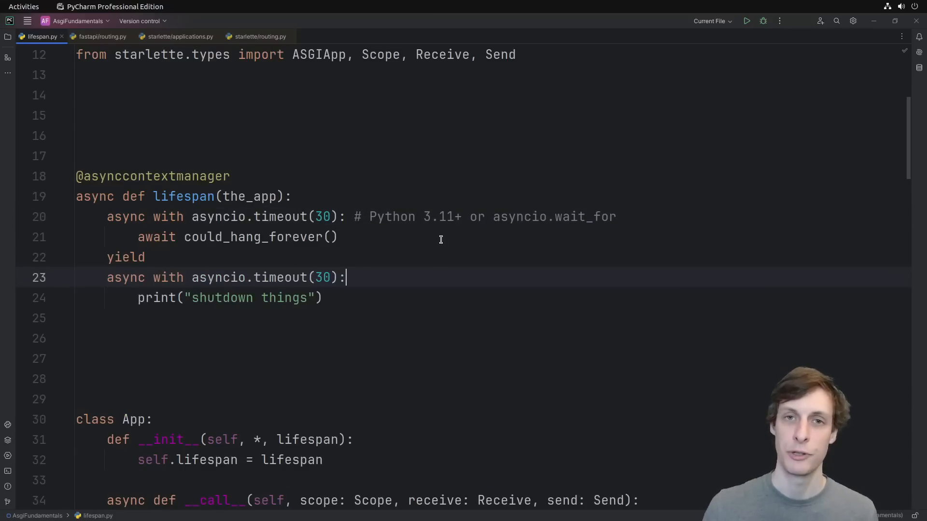